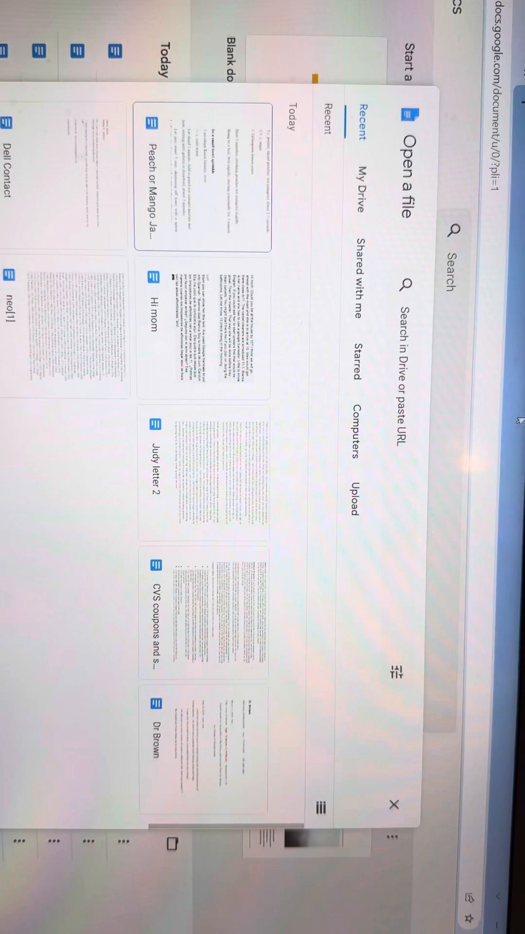
Switch the Open a file dialog to its Upload option.
{"action": "left_click", "coordinate": [392, 492]}
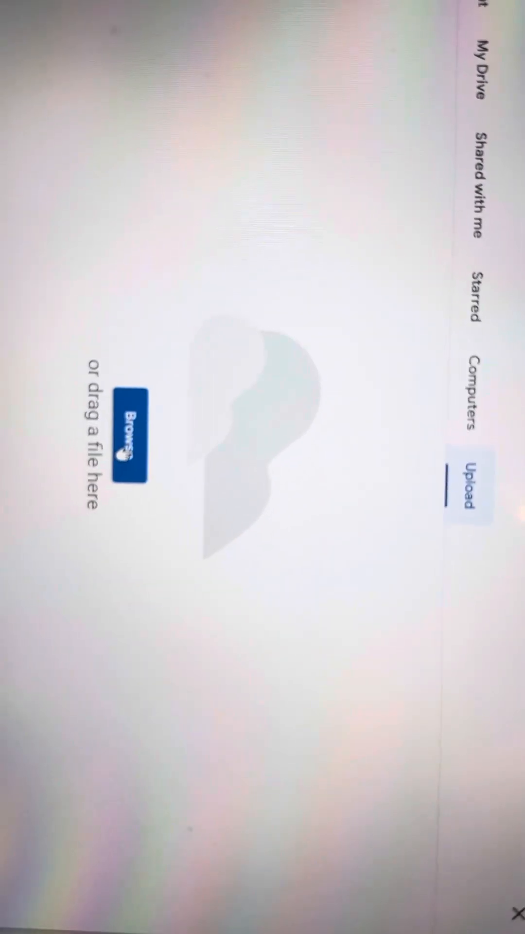
Browse the computer to the Desktop's Old Word Docs folder.
{"action": "left_click", "coordinate": [130, 448]}
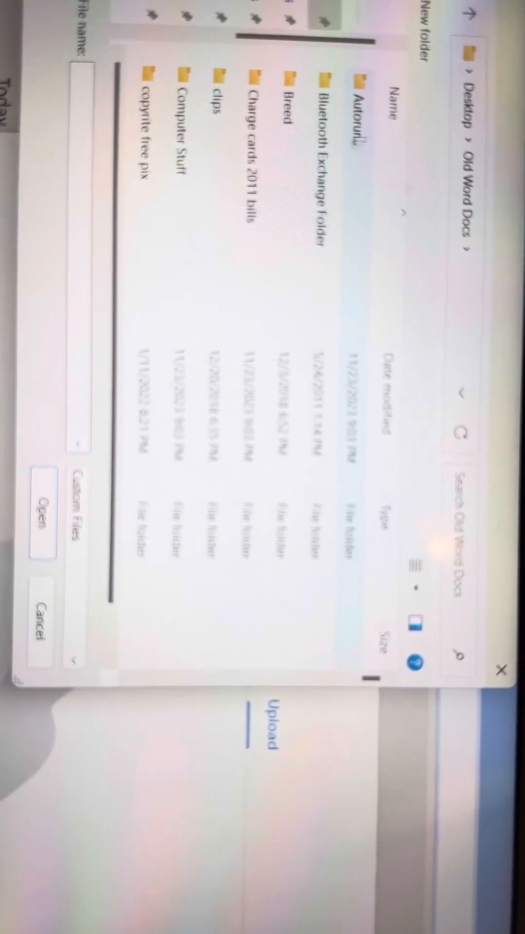
Choose the Lemon Coconut file (16.2K) from Old Word Docs for upload.
{"action": "scroll", "scroll_direction": "down", "scroll_amount": 3}
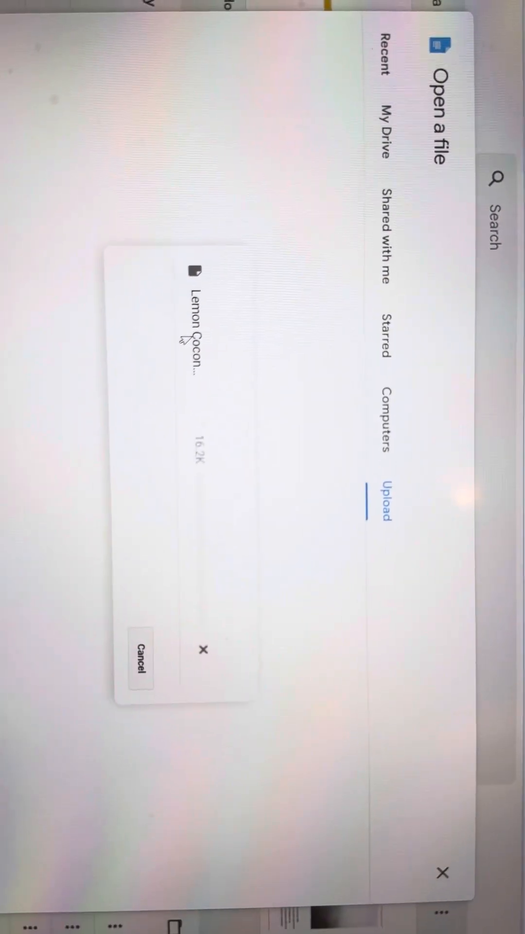
Cancel the Lemon Coconut upload and return to the Docs home screen.
{"action": "left_click", "coordinate": [201, 331]}
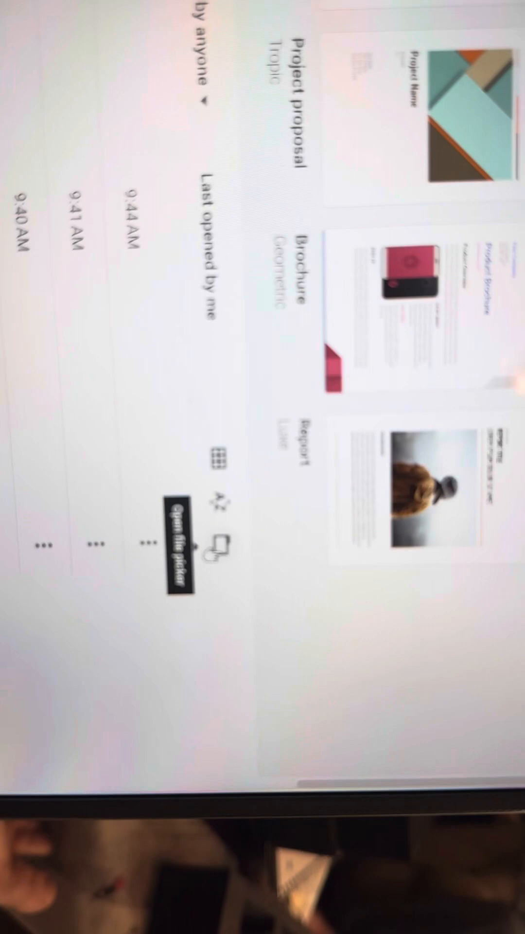
Reopen the Open a file dialog on its Upload option.
{"action": "left_click", "coordinate": [222, 548]}
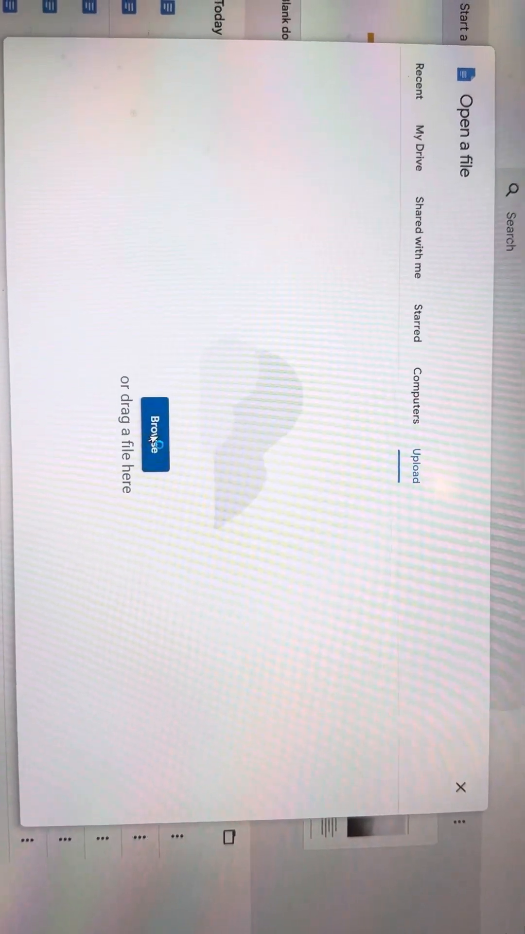
Browse to the Word documents in Desktop > Old Word Docs.
{"action": "left_click", "coordinate": [159, 440]}
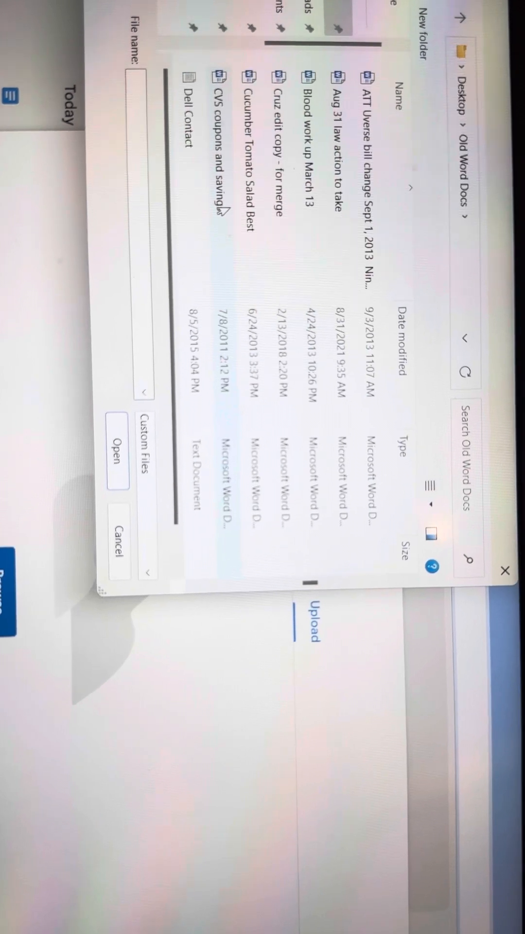
Upload Cucumber Tomato Salad Best and open it in Google Docs.
{"action": "scroll", "scroll_direction": "down", "scroll_amount": 3}
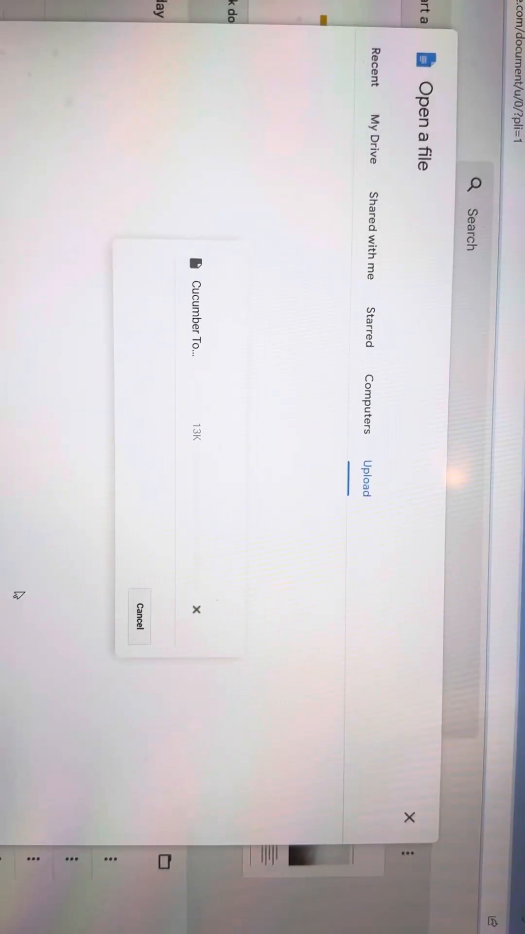
{"action": "left_click", "coordinate": [196, 330]}
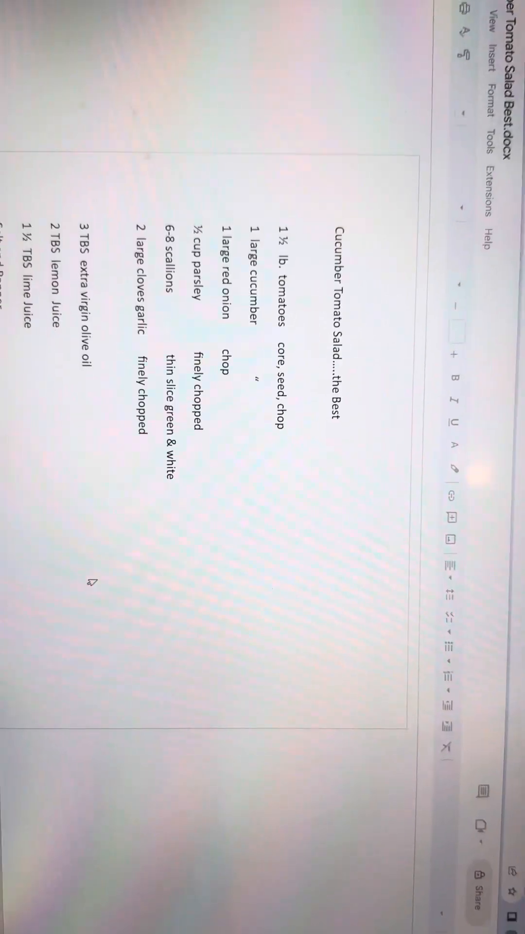